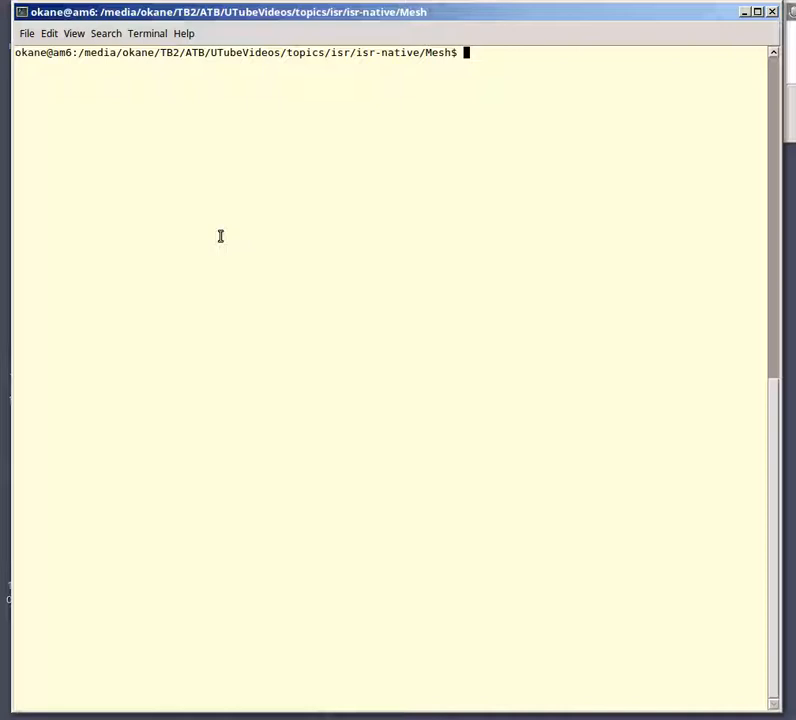
- Run FindMesh.mps with keyword 'abdomen' to list Abdomen through Abdomen, Acute headings
type("F")
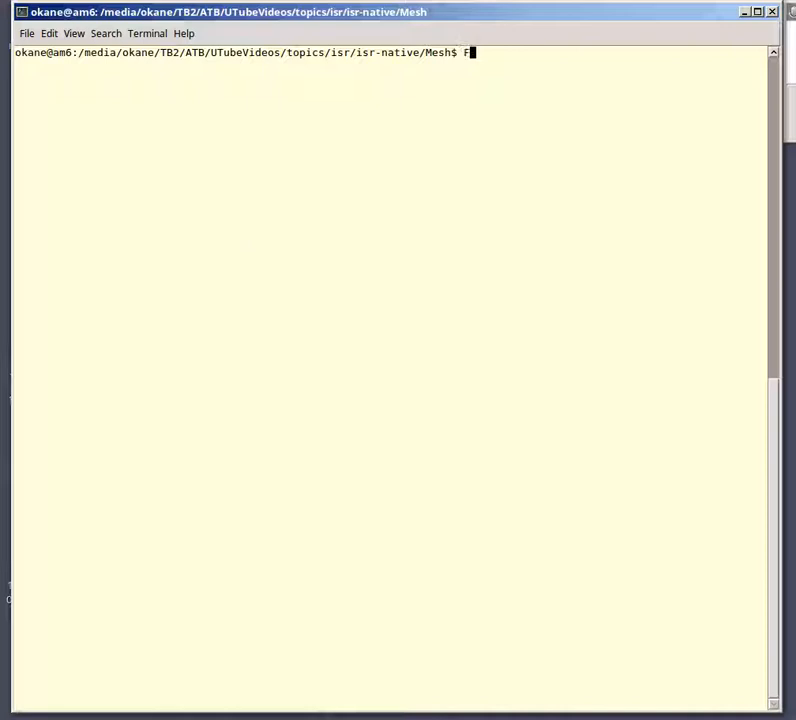
type("indMesh.mps")
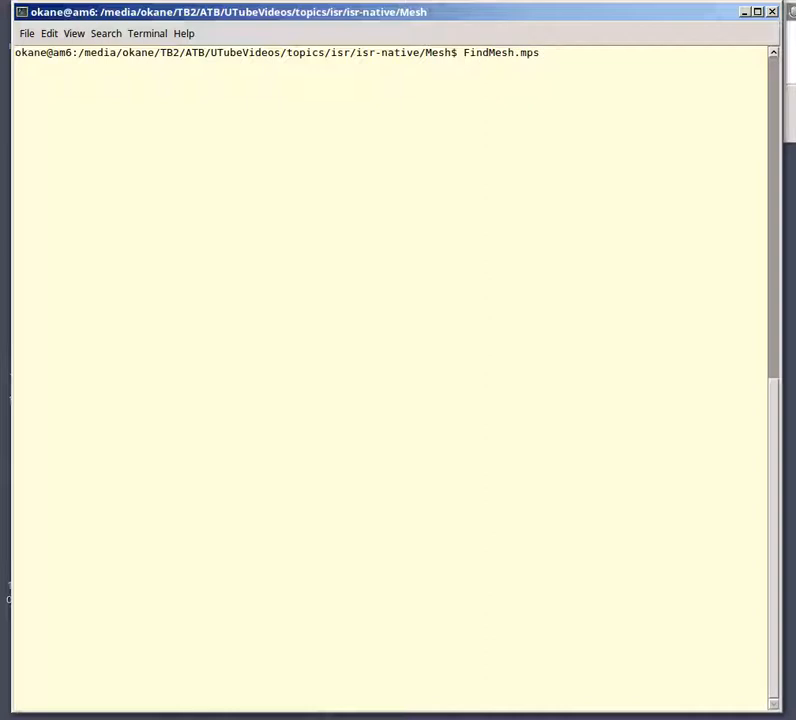
key("Return")
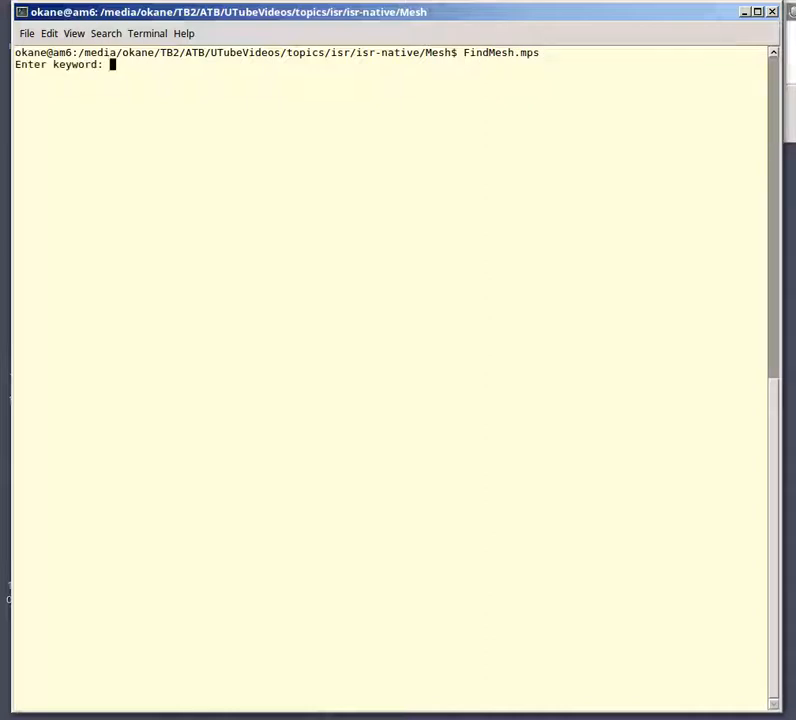
type("ab")
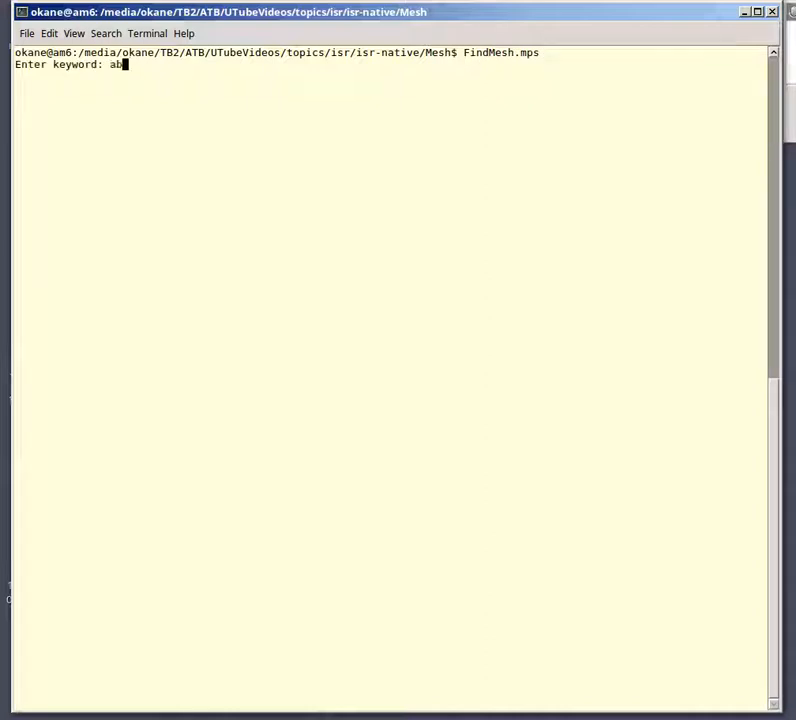
key("Return")
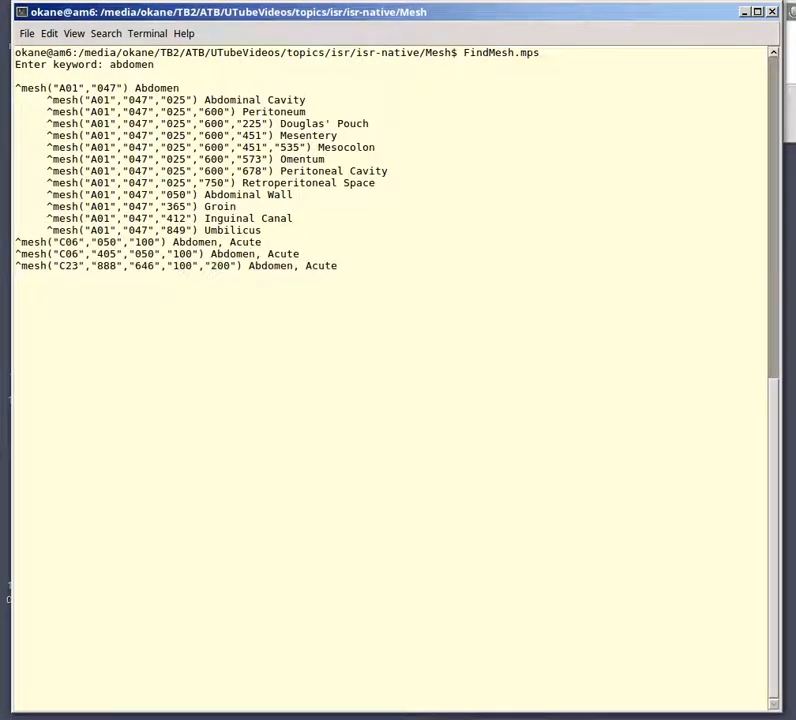
key("Return")
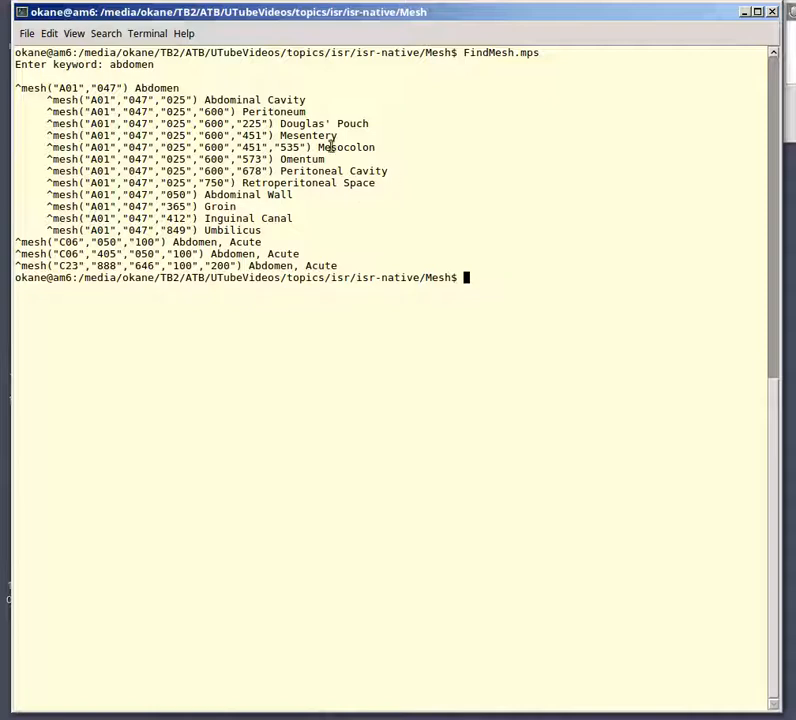
mouse_move(164, 90)
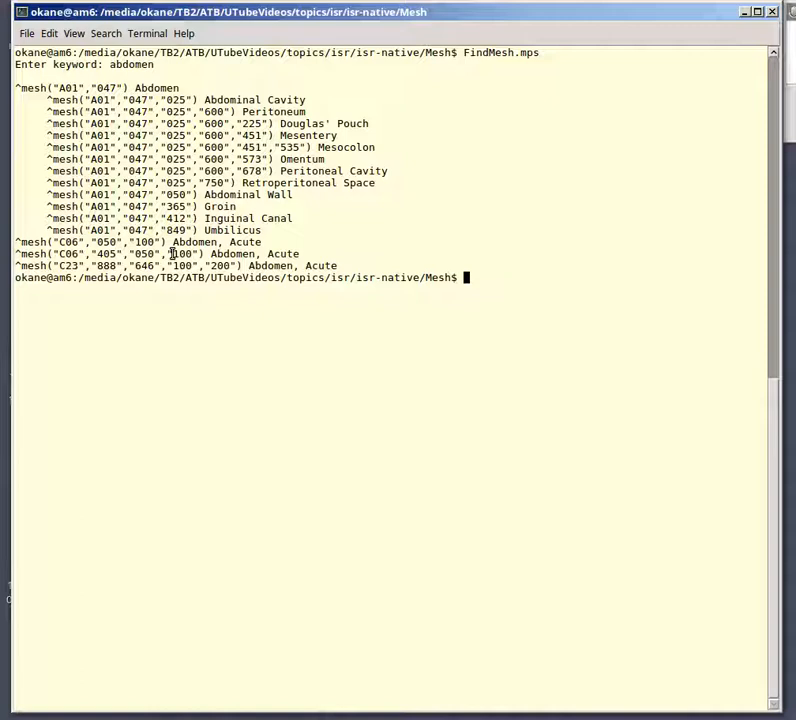
mouse_move(248, 218)
type("FindMesh.mps")
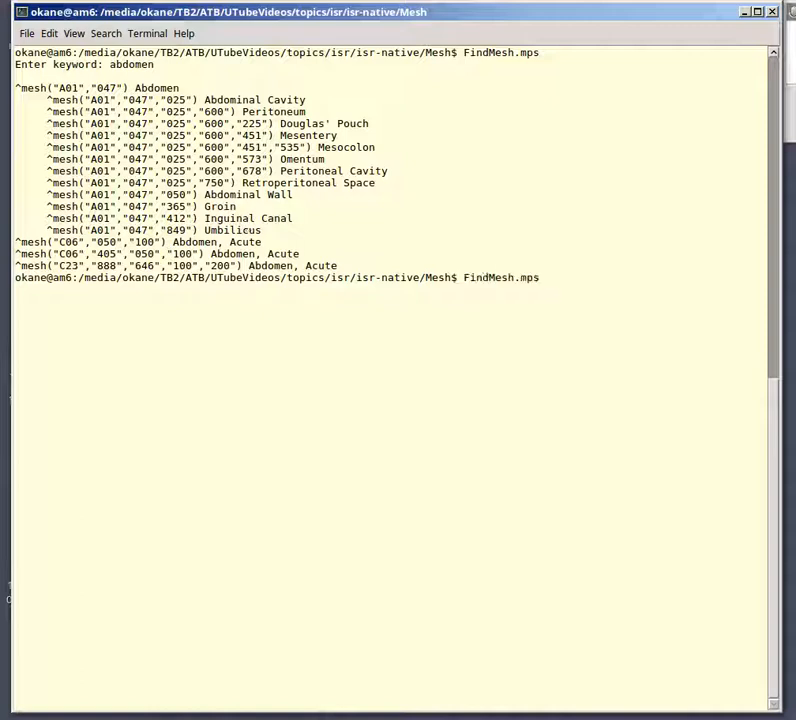
- Rerun FindMesh.mps for 'cells' and scroll to Neoplasm Circulating Cells
key("Return")
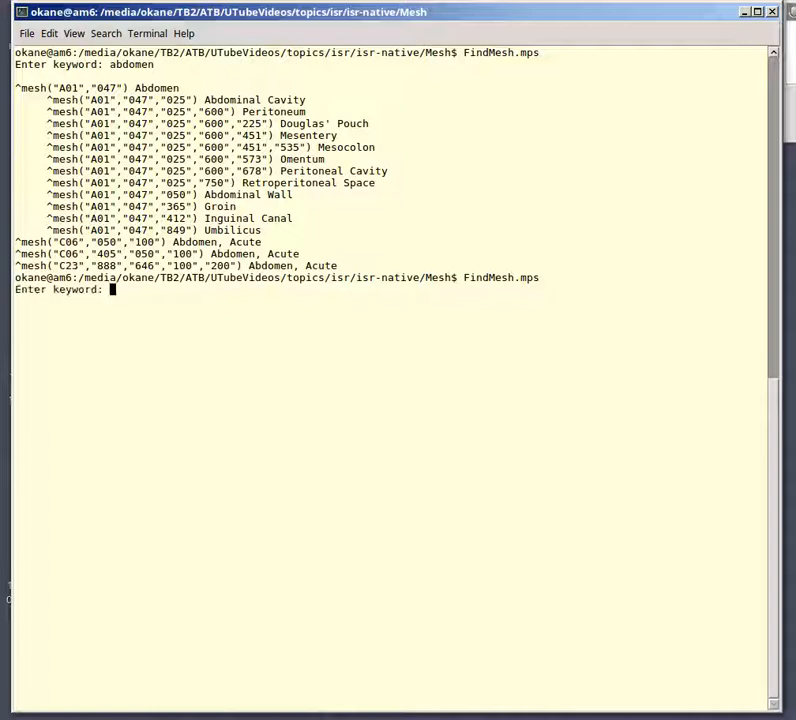
type("cells")
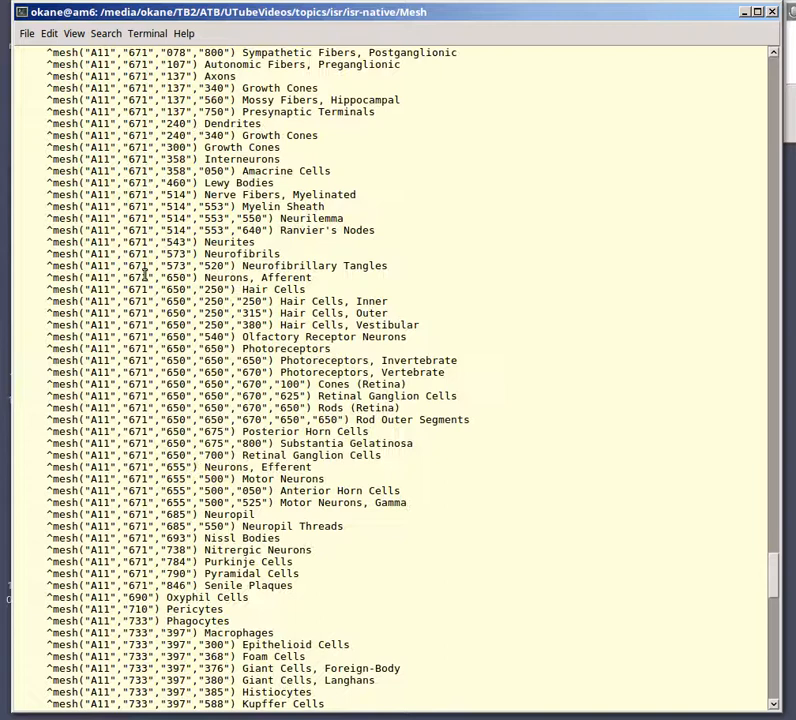
scroll("down", 3)
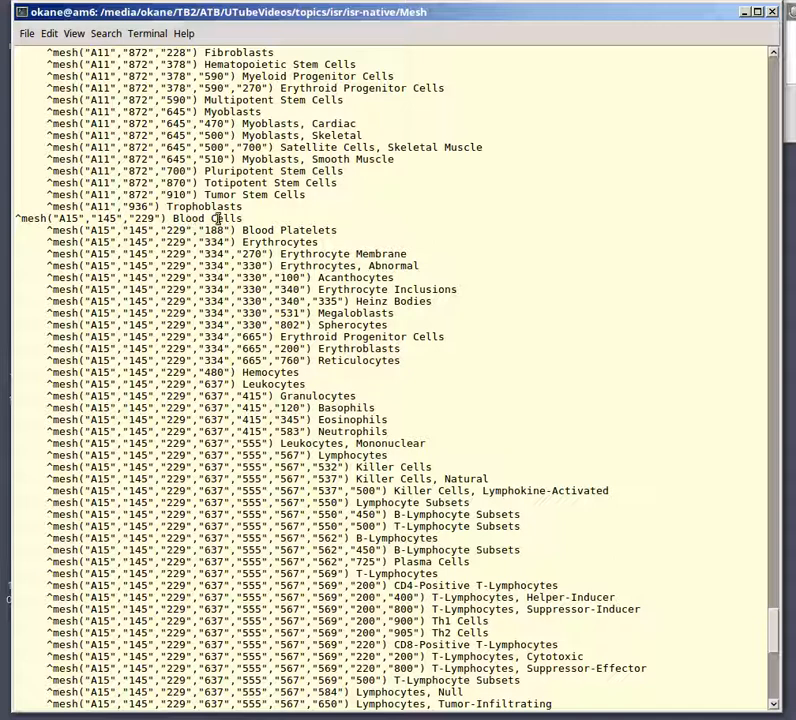
mouse_move(248, 231)
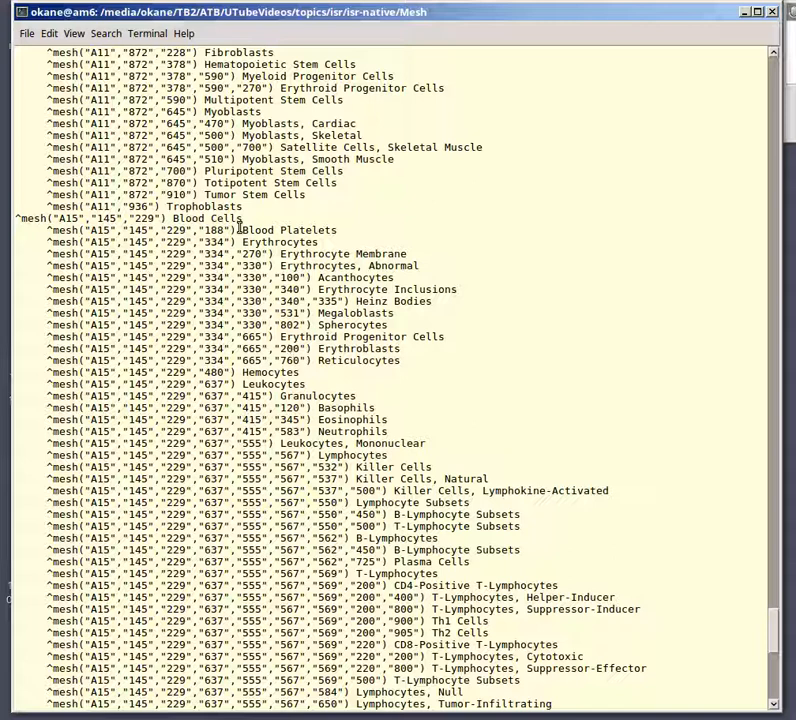
scroll("down", 3)
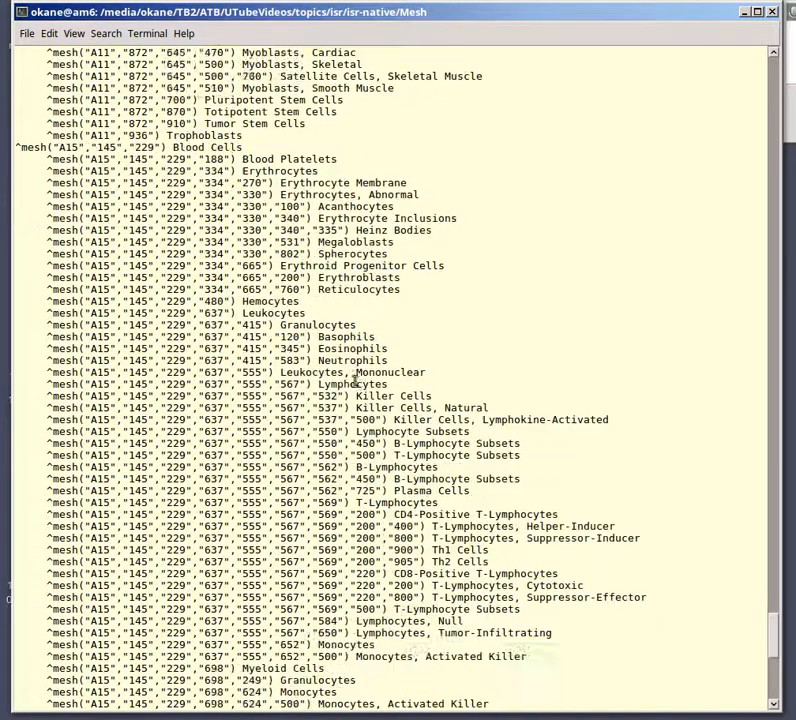
scroll("down", 3)
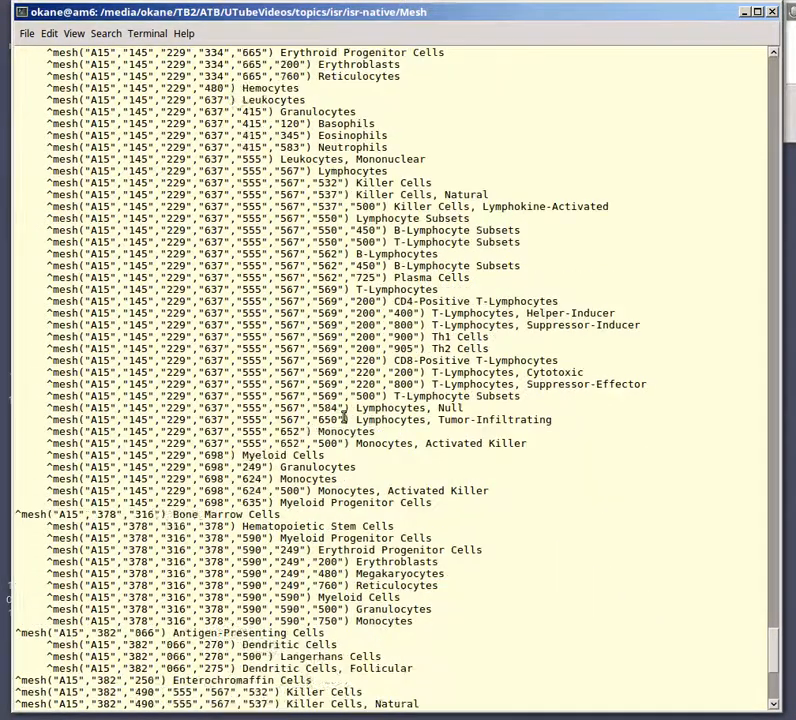
scroll("down", 3)
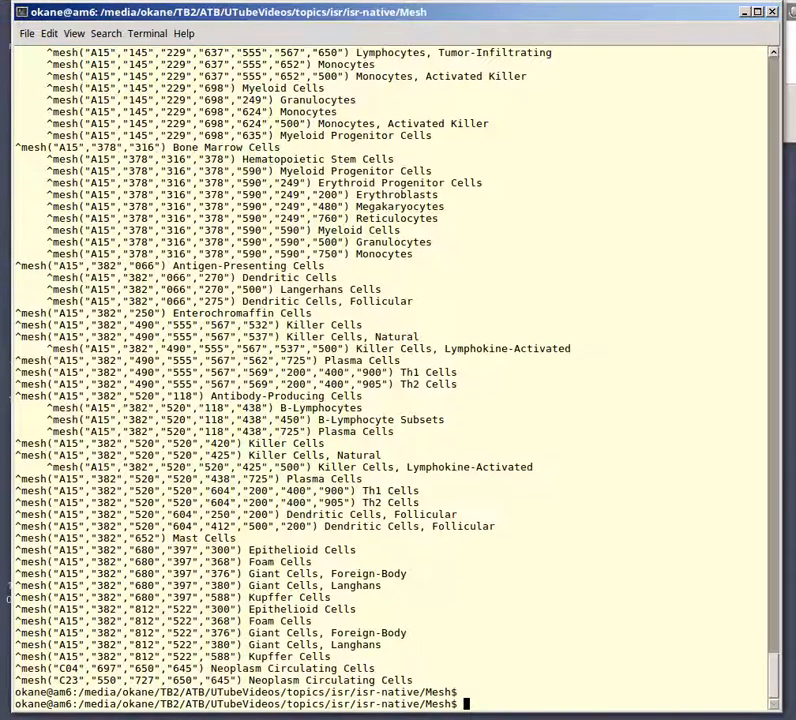
- Open the FindMesh.mps source in vi using 'vi F' with filename completion
type("vi F")
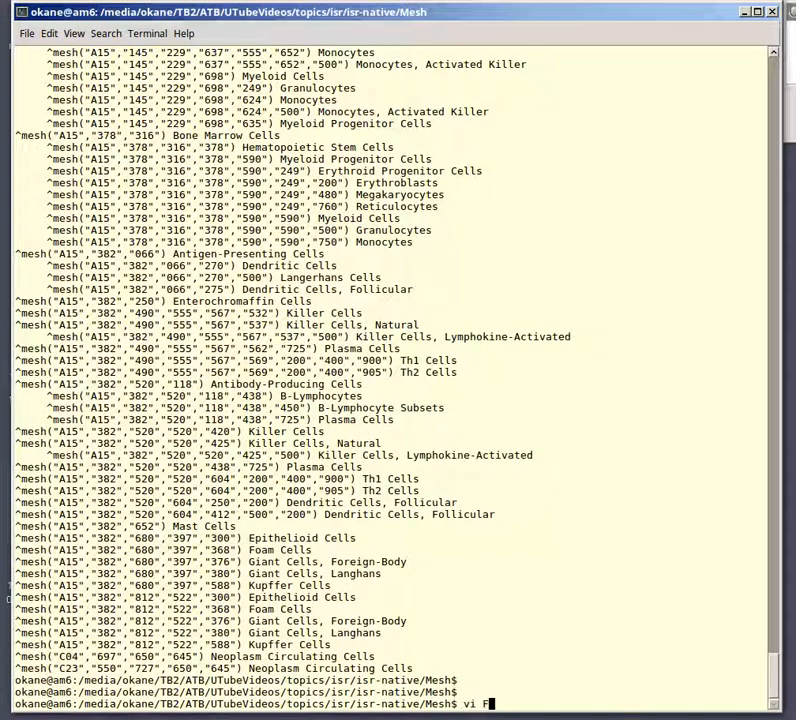
key("Return")
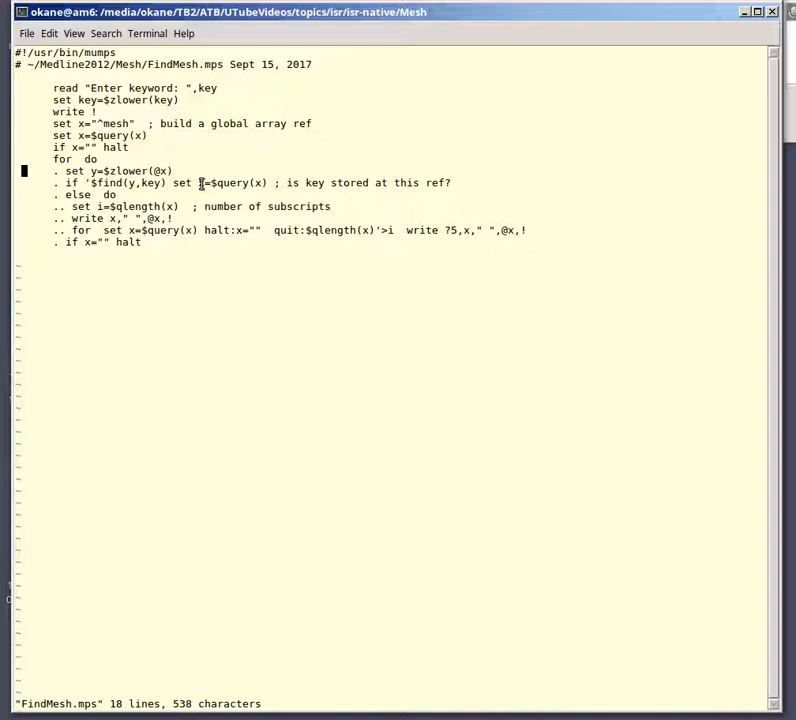
mouse_move(72, 242)
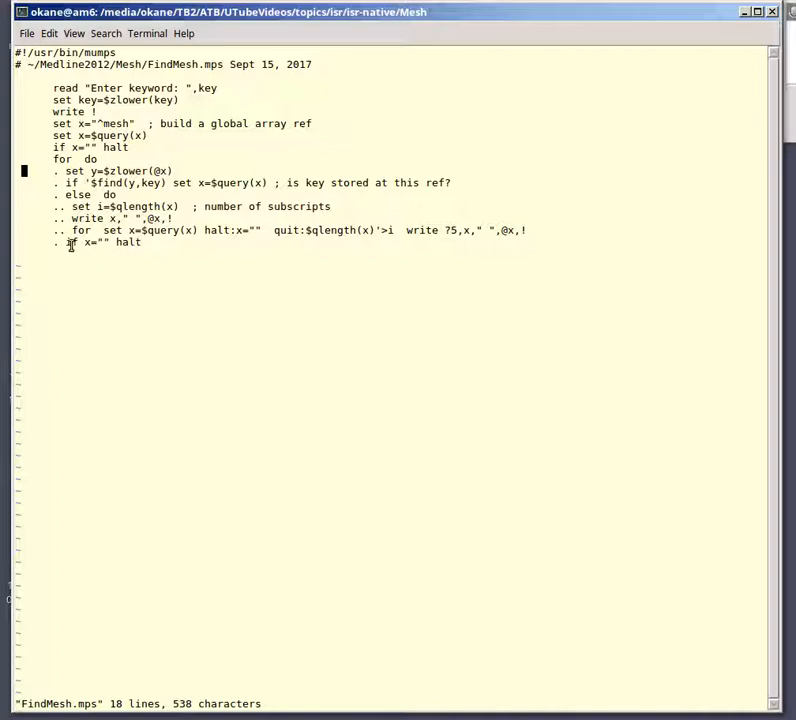
mouse_move(55, 159)
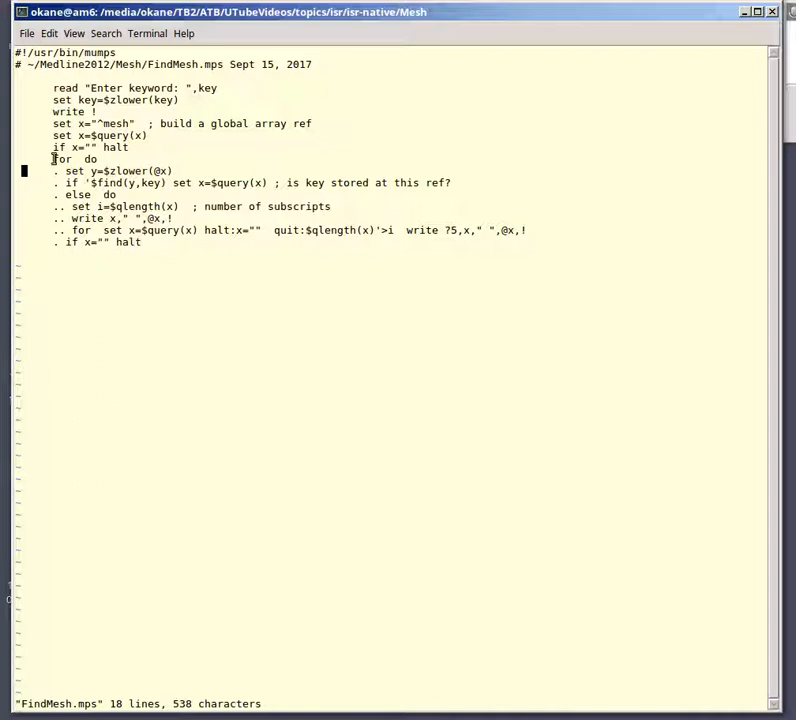
mouse_move(85, 170)
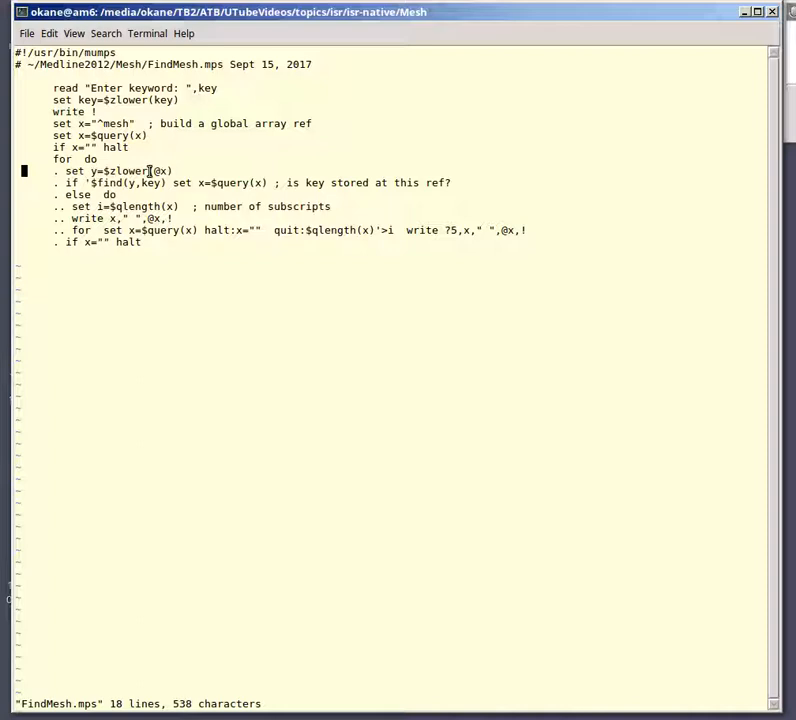
mouse_move(237, 182)
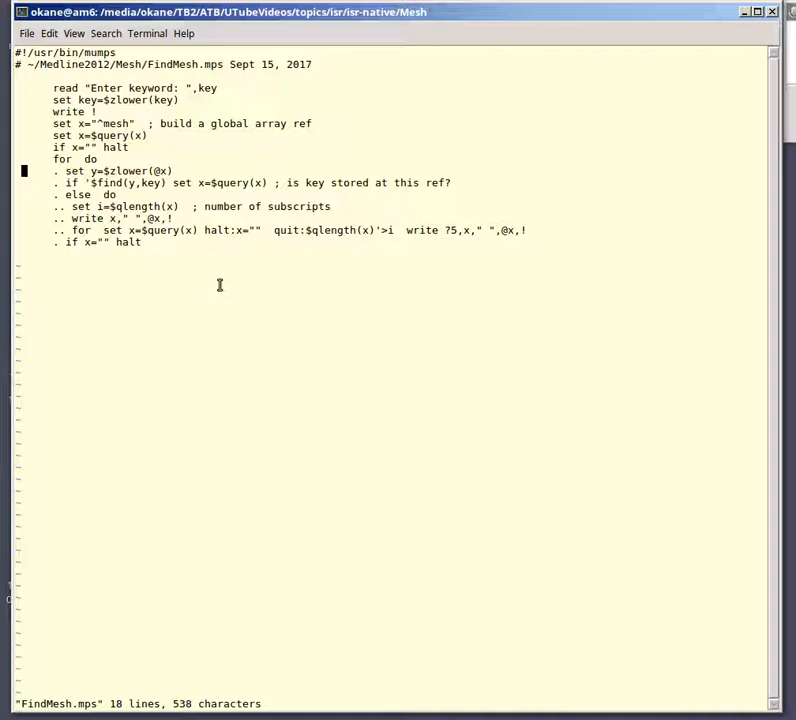
mouse_move(261, 288)
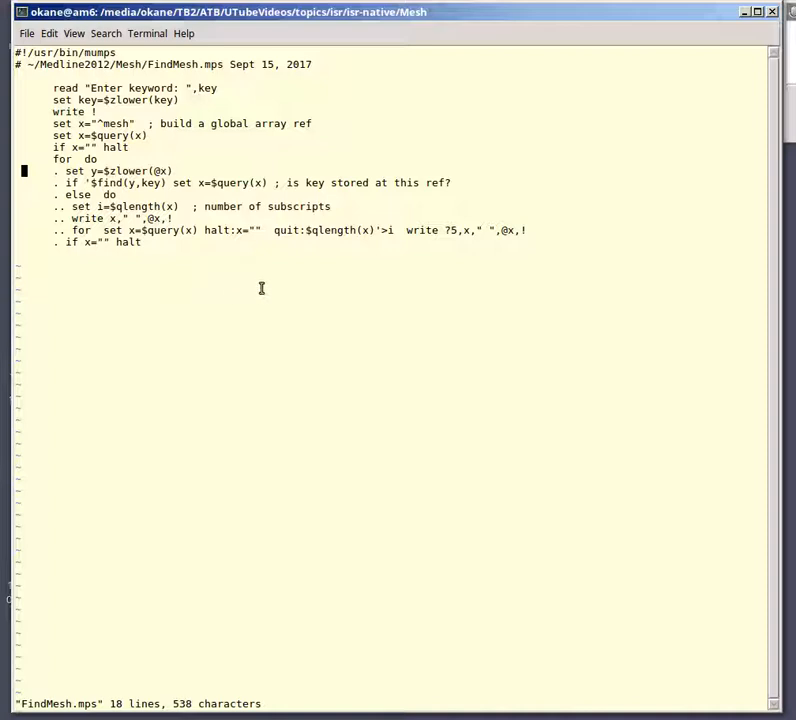
mouse_move(250, 269)
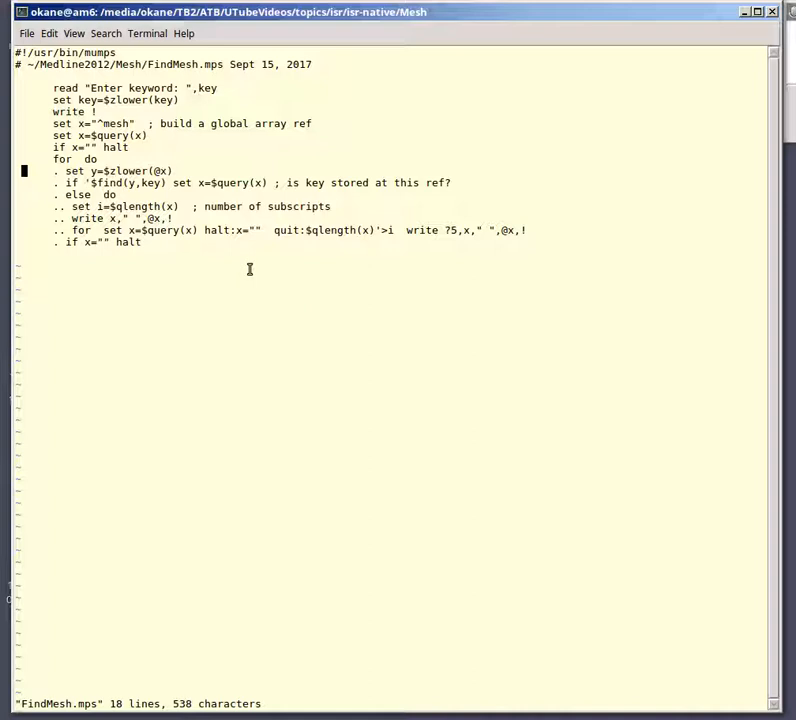
mouse_move(95, 218)
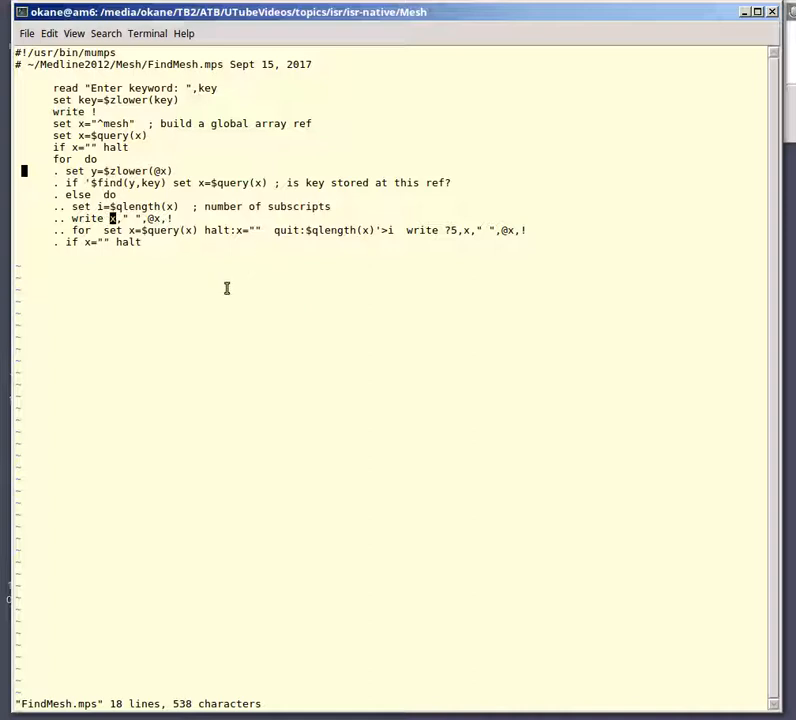
mouse_move(173, 230)
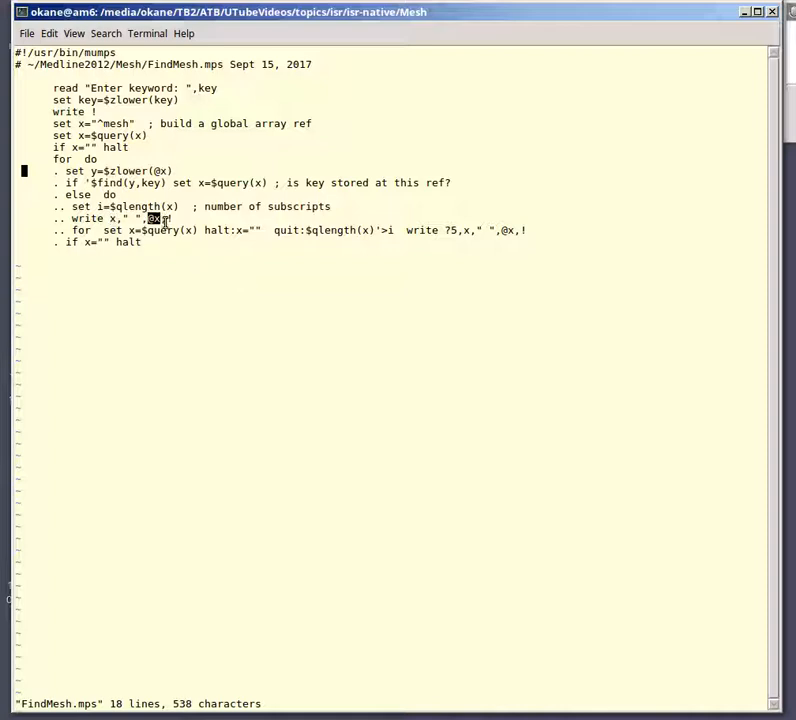
mouse_move(390, 378)
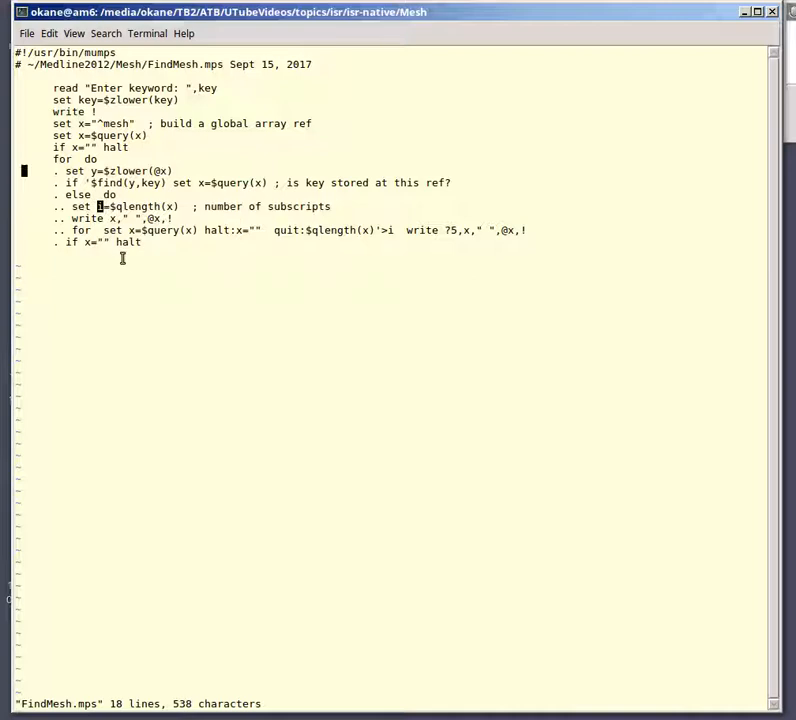
mouse_move(120, 230)
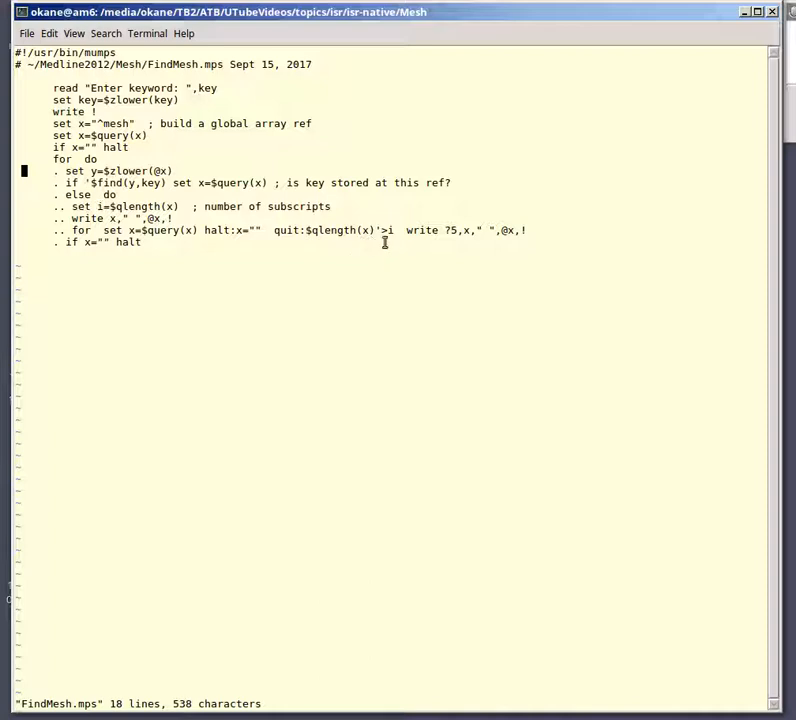
mouse_move(352, 242)
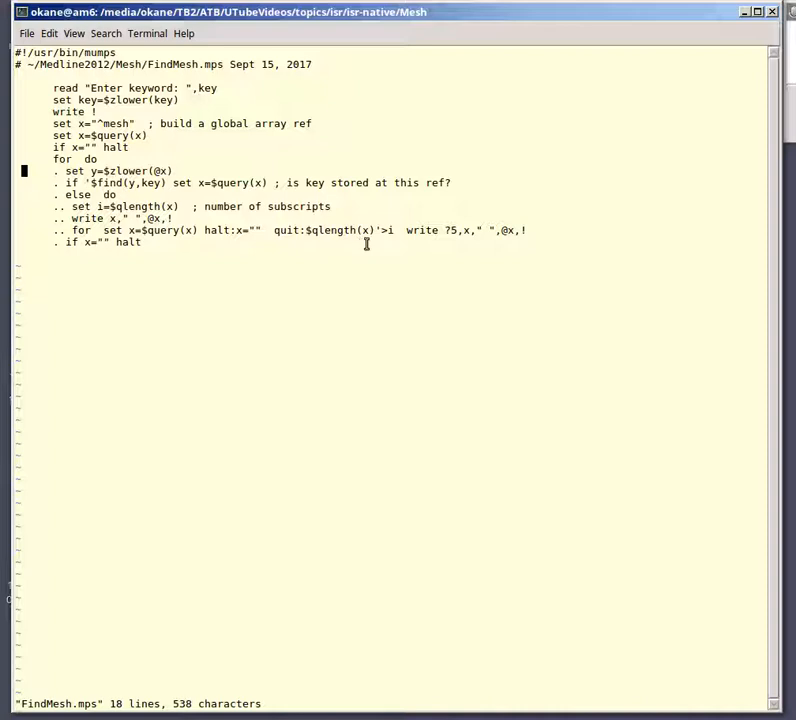
mouse_move(384, 245)
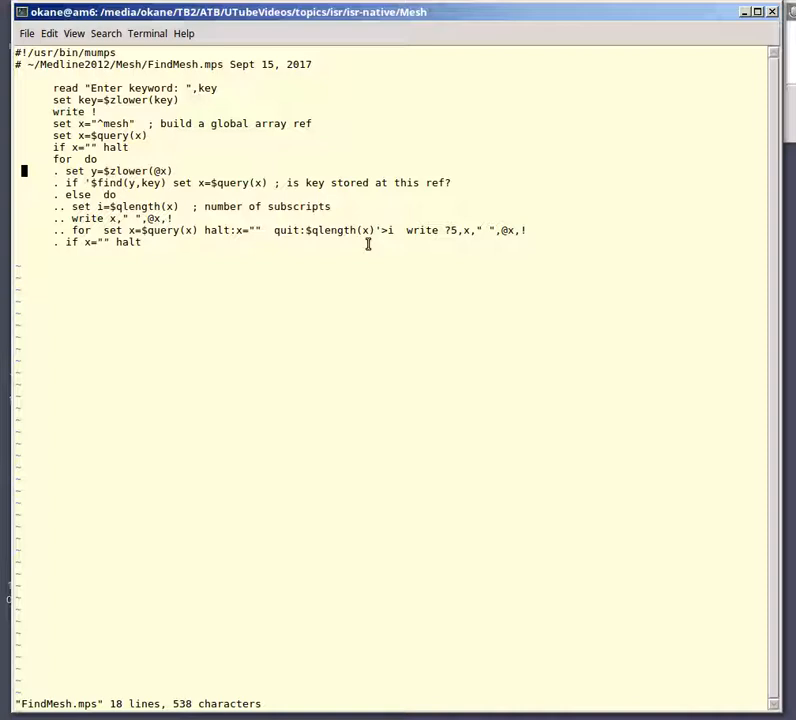
mouse_move(380, 243)
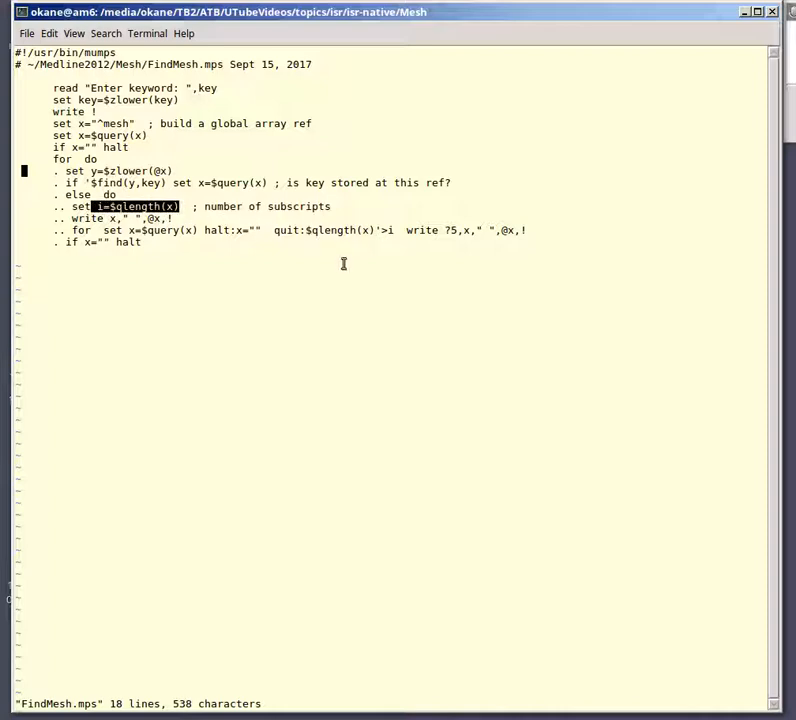
mouse_move(298, 240)
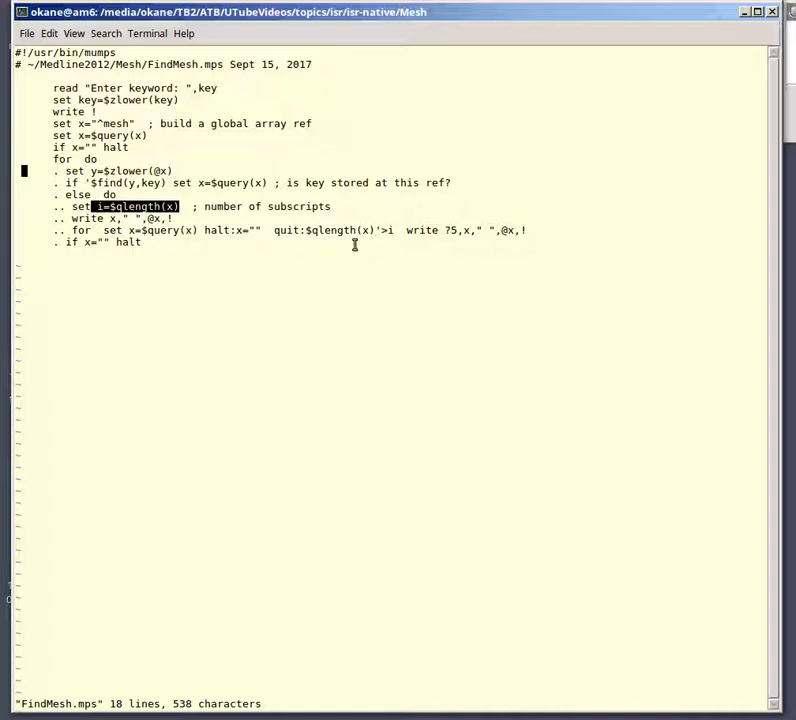
mouse_move(390, 238)
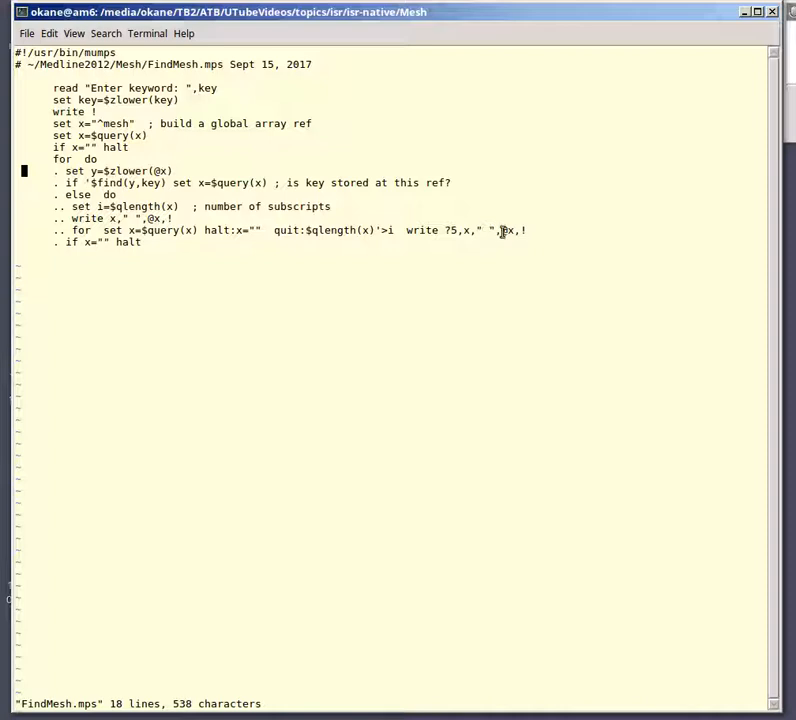
double_click(508, 230)
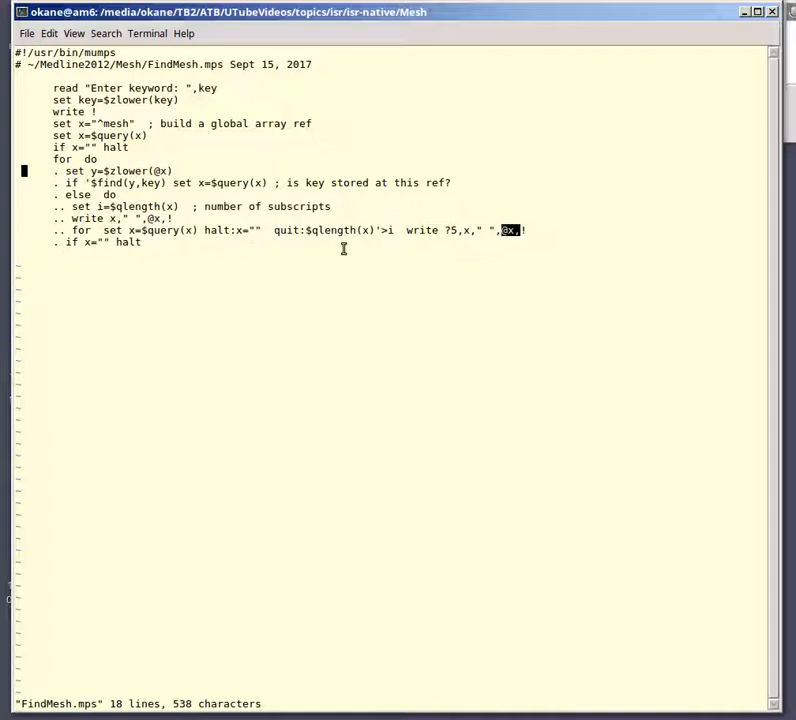
mouse_move(373, 248)
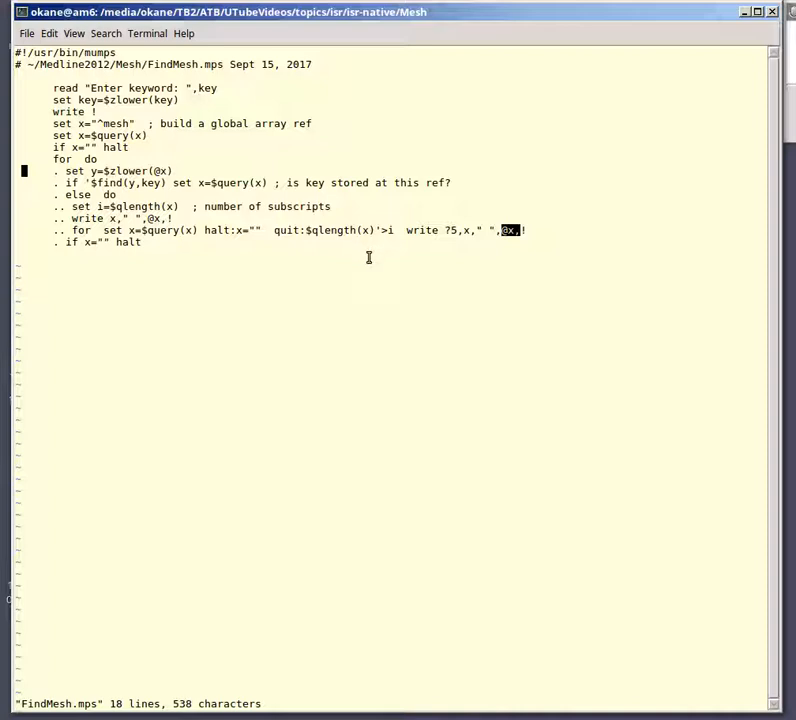
mouse_move(381, 240)
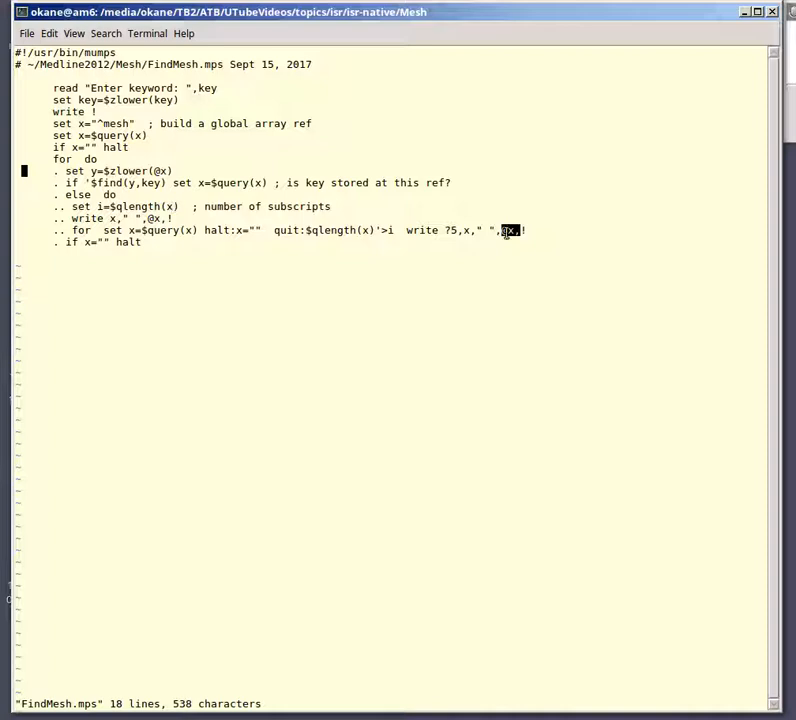
mouse_move(462, 273)
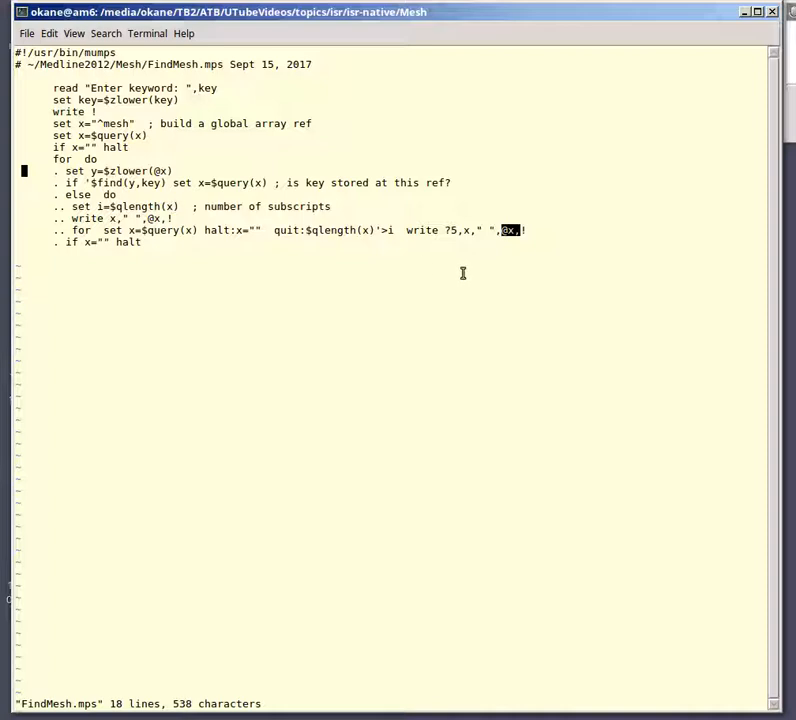
mouse_move(422, 269)
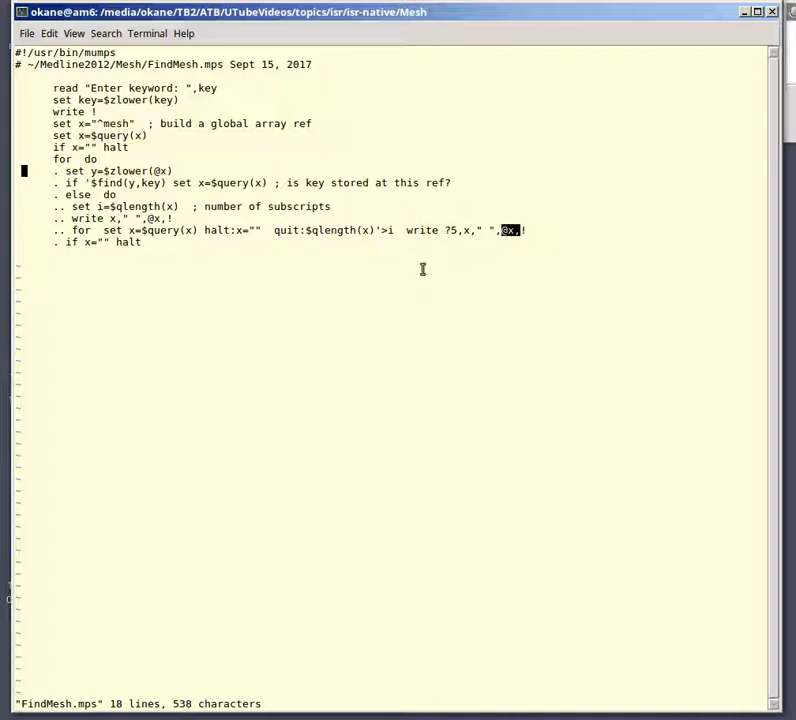
mouse_move(265, 237)
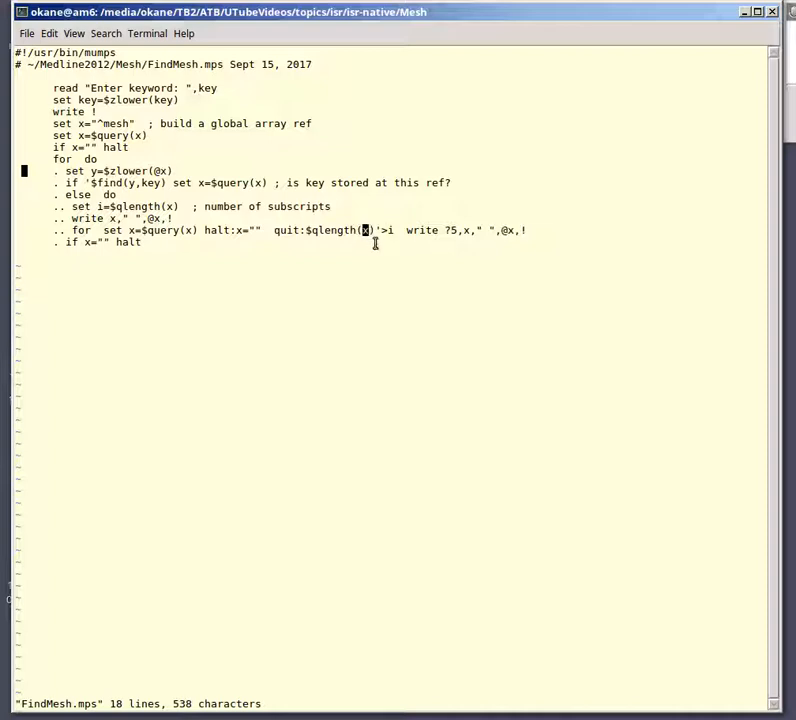
mouse_move(387, 240)
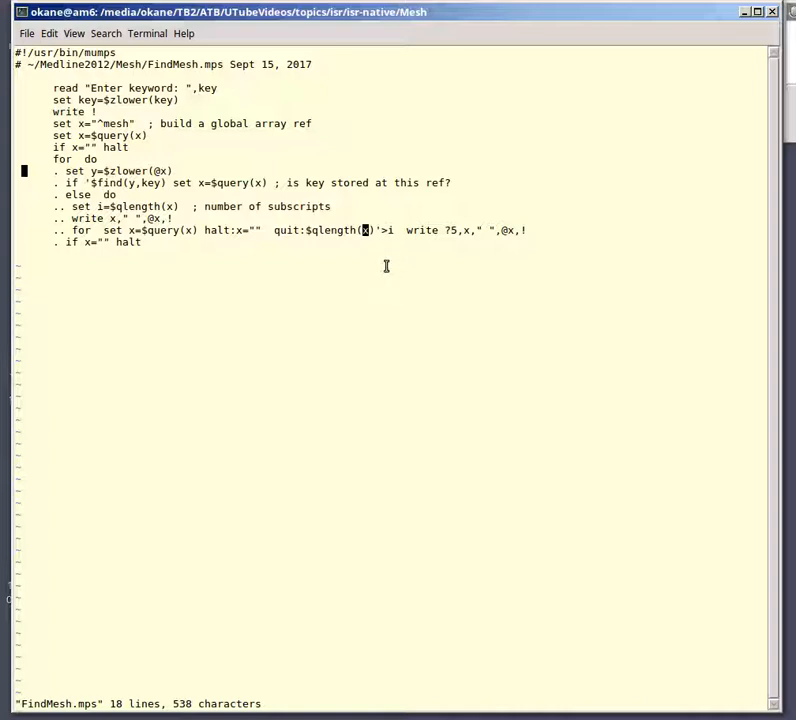
mouse_move(392, 261)
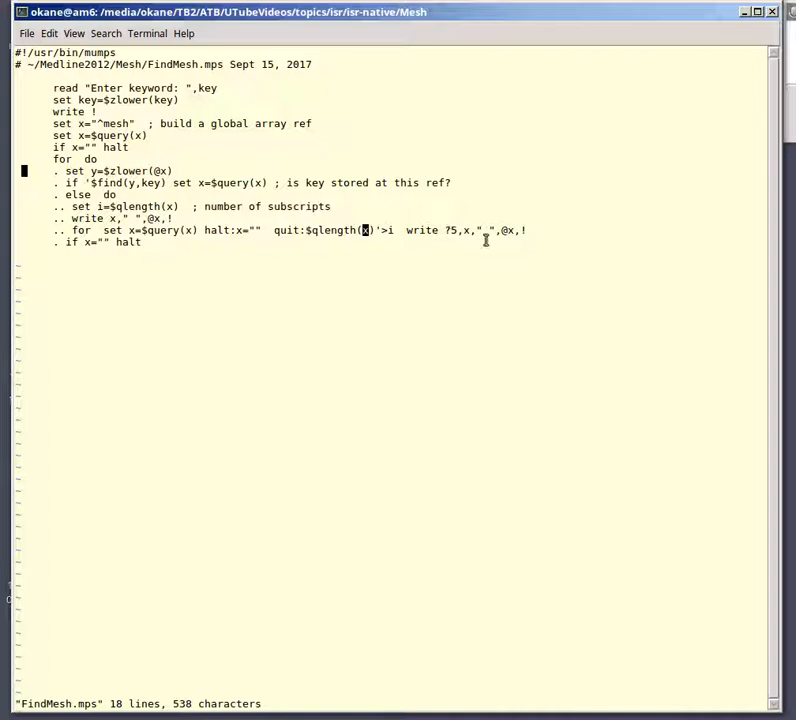
mouse_move(302, 230)
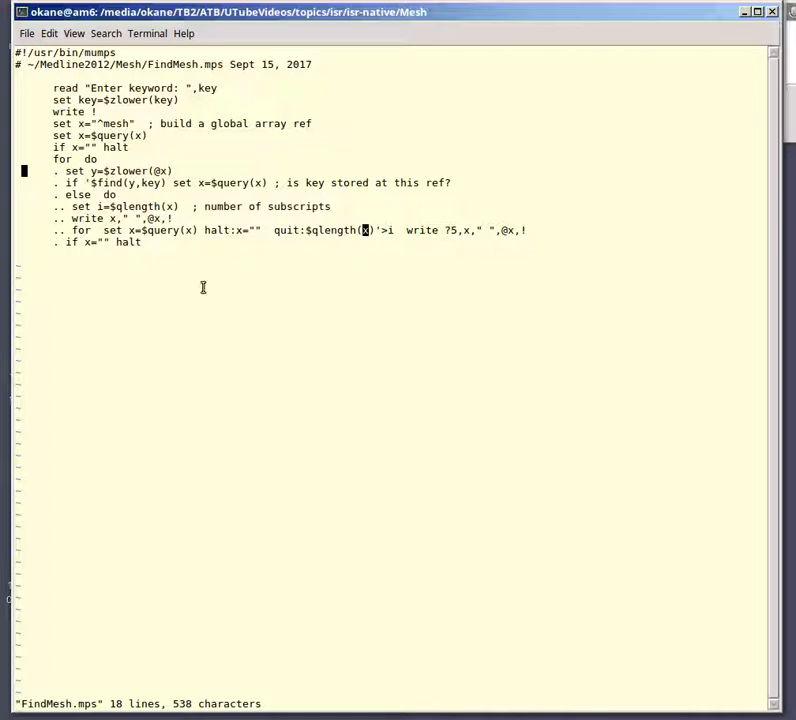
mouse_move(238, 323)
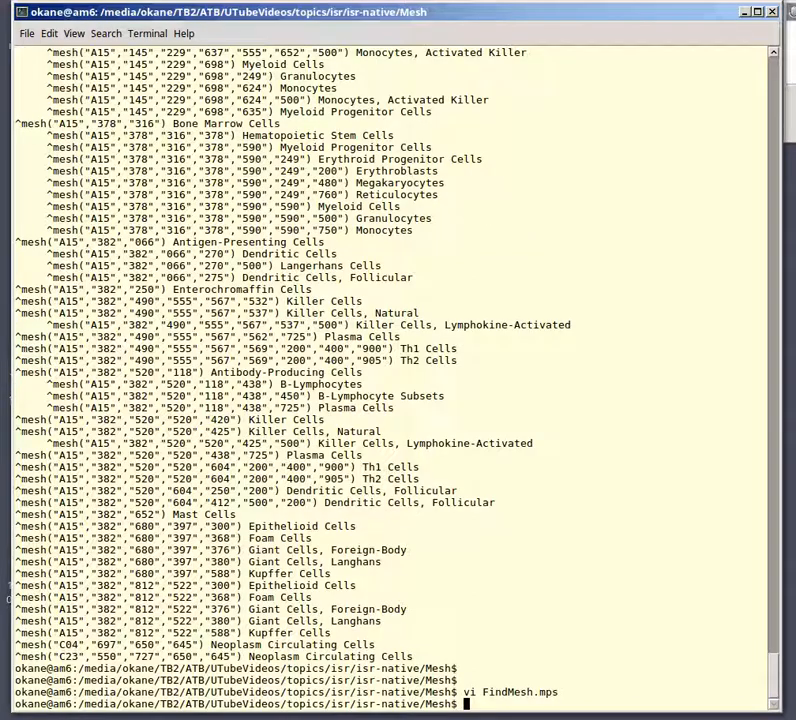
- Run FindMesh.mps for cells and scroll through Blood Cells, Bone Marrow Cells and immune cell headings
type("FindMesh.mps")
type("cel")
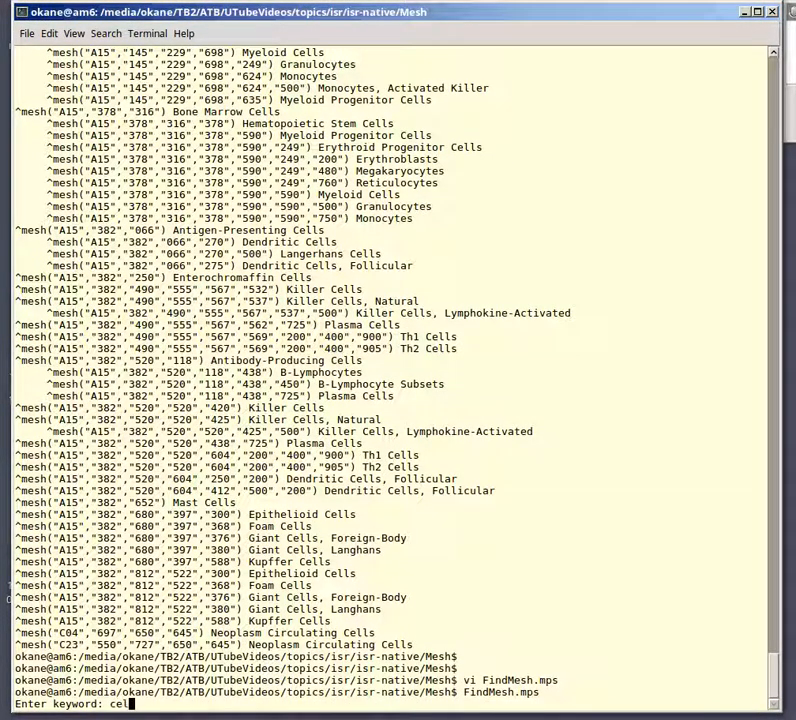
key("Return")
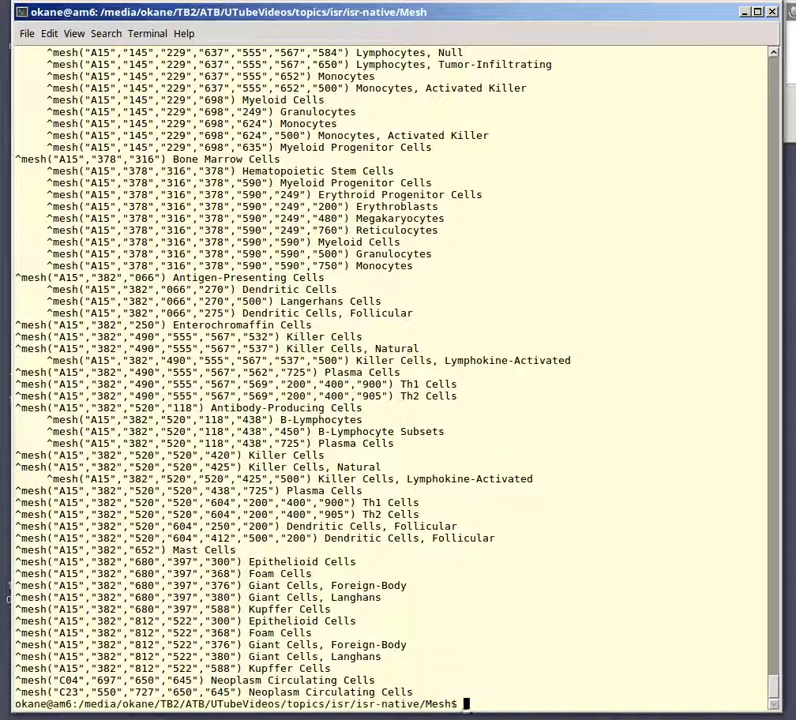
scroll("up", 3)
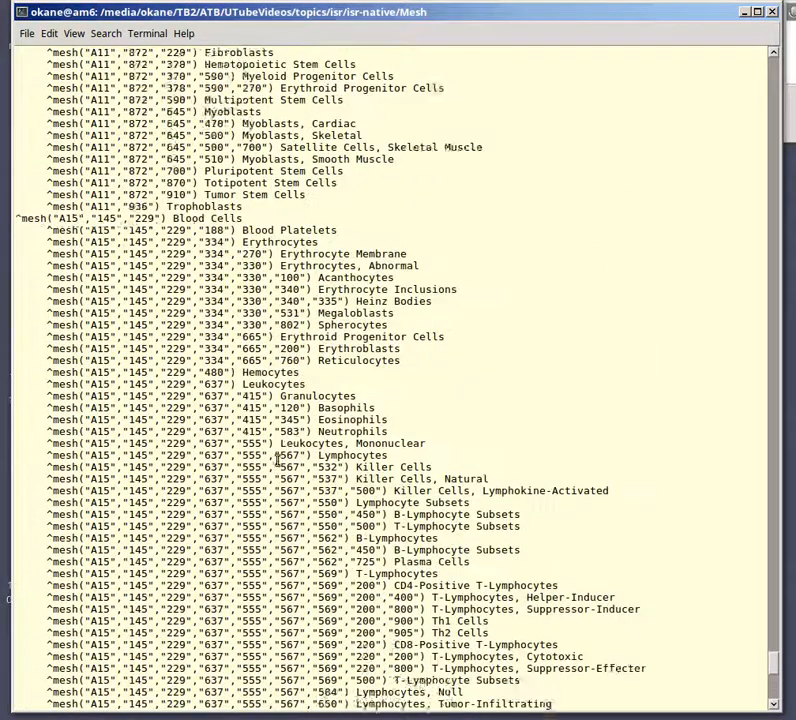
scroll("down", 3)
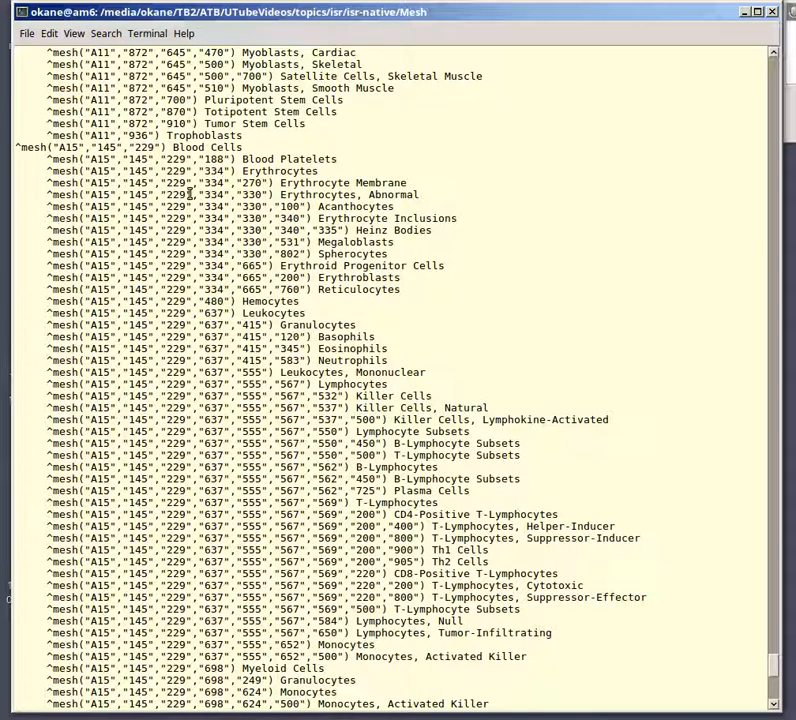
scroll("down", 3)
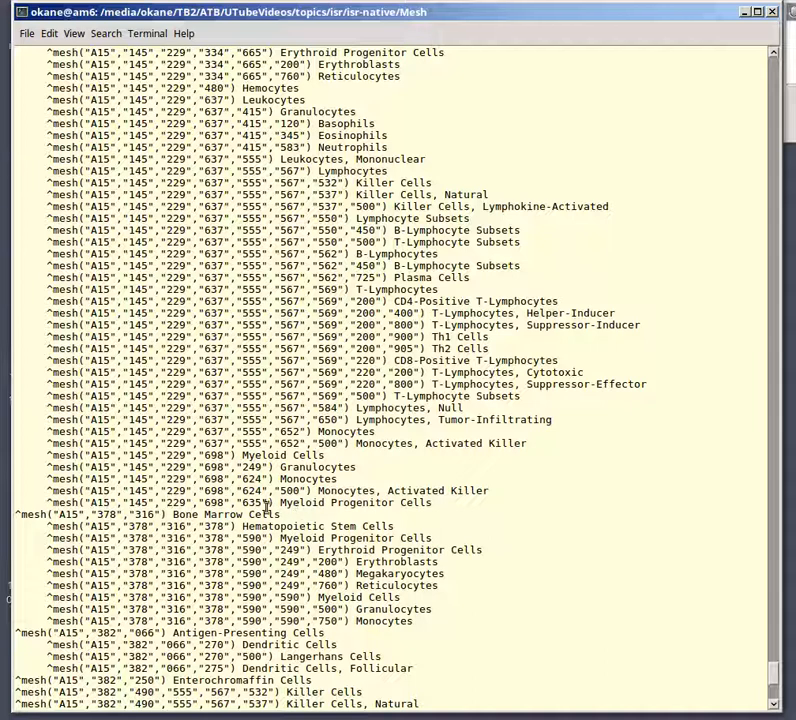
double_click(176, 502)
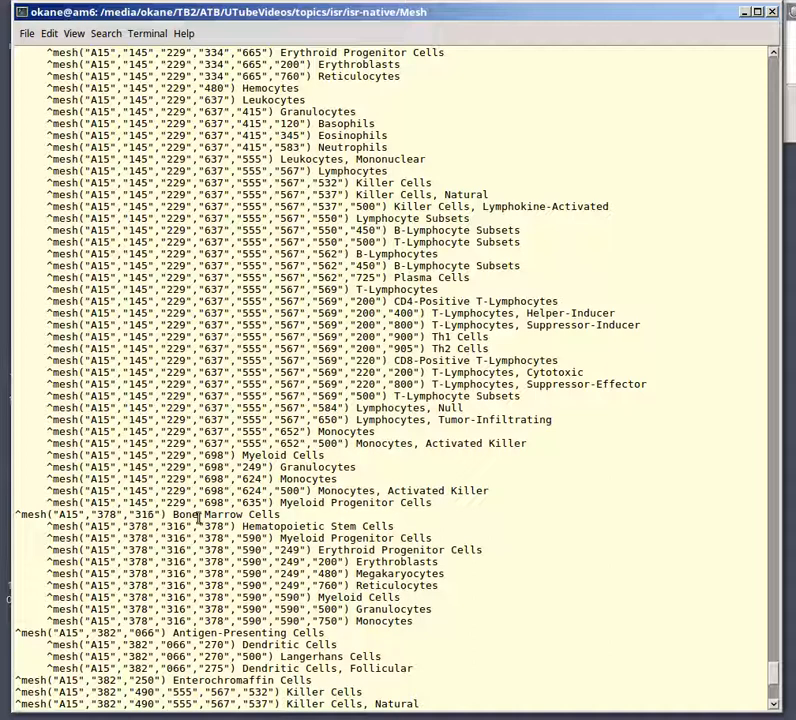
scroll("down", 3)
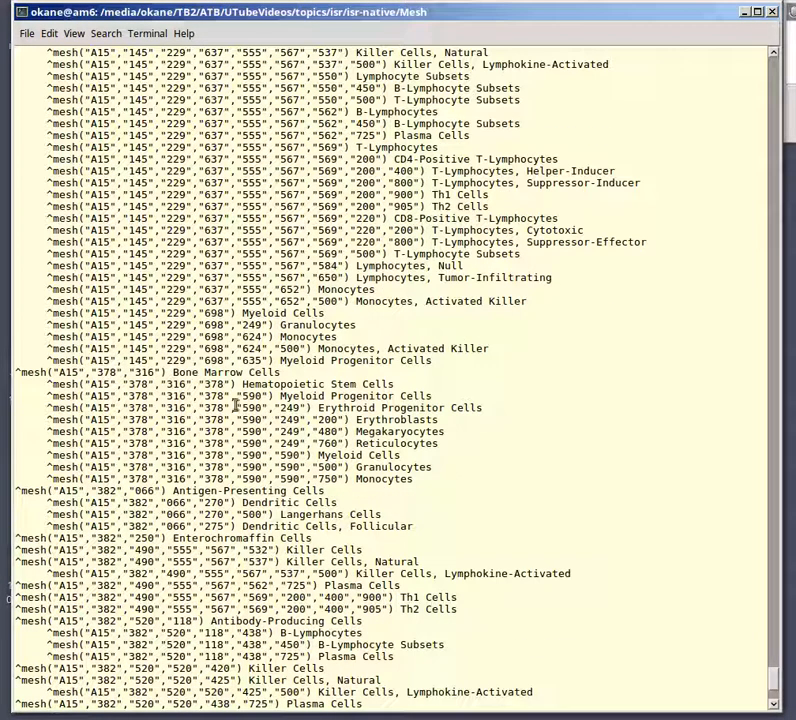